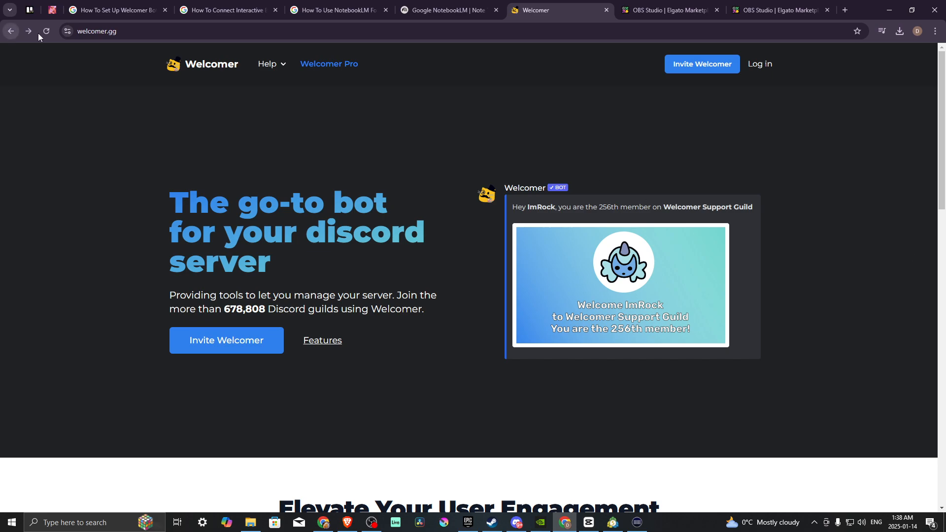
mouse_move(277, 179)
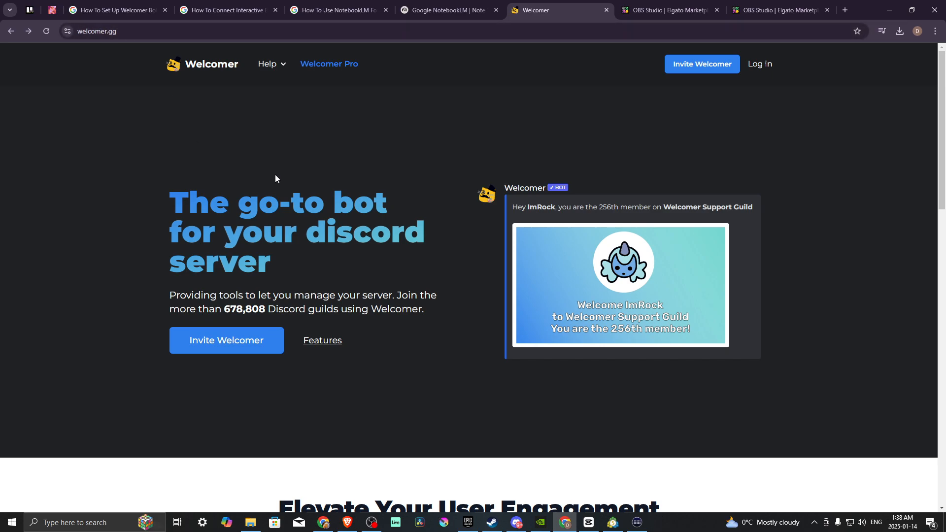
mouse_move(258, 276)
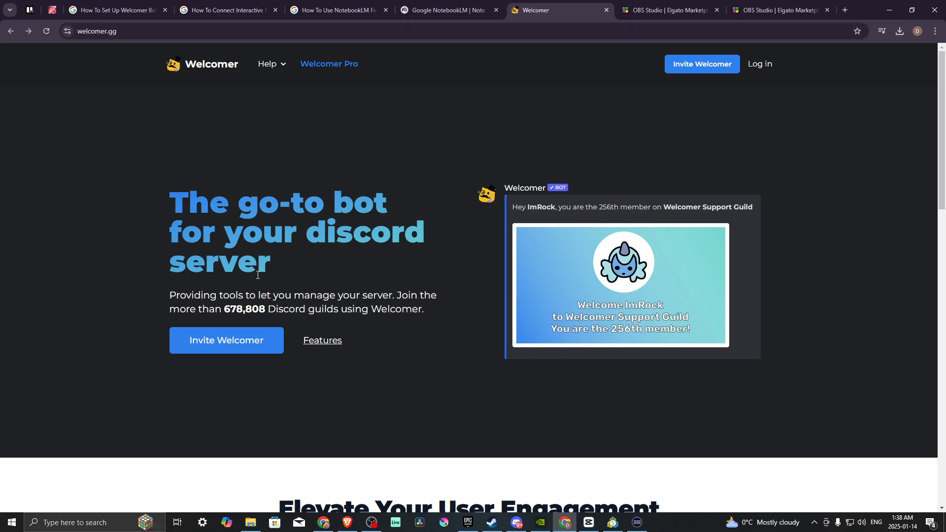
mouse_move(148, 84)
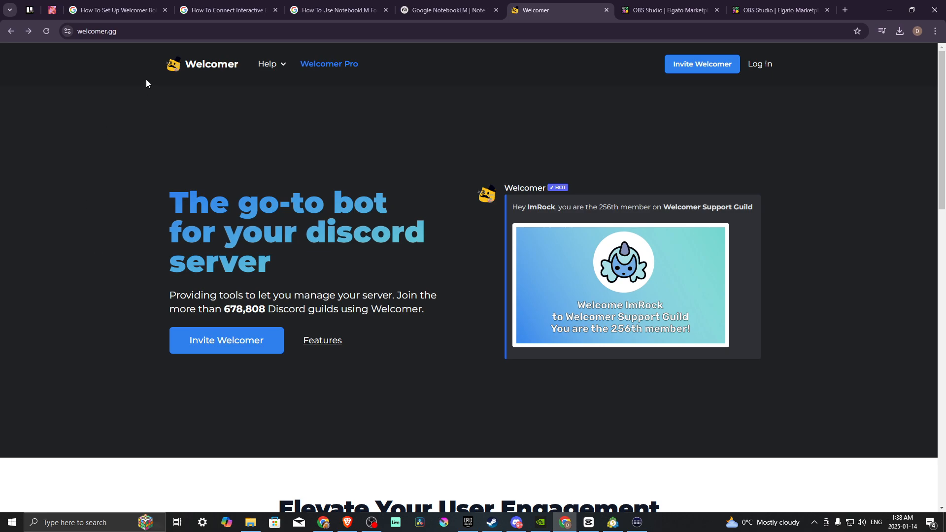
mouse_move(198, 352)
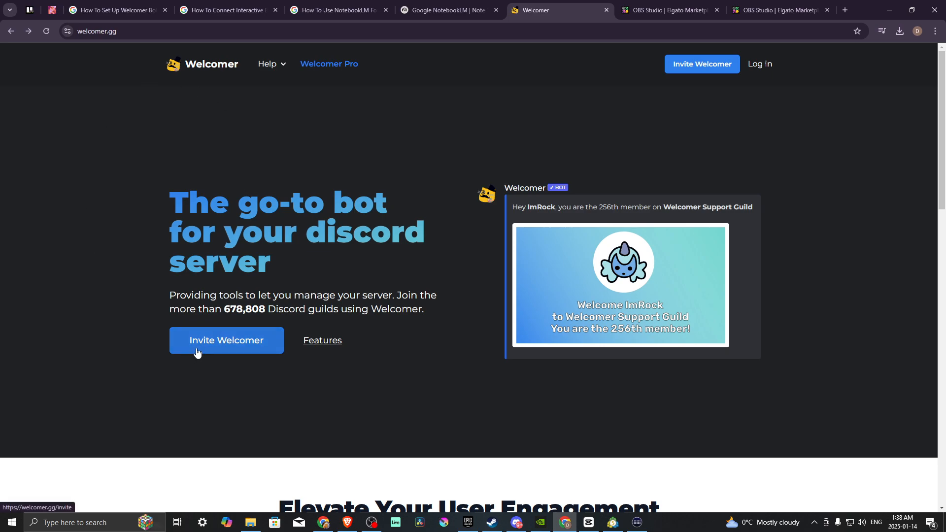
Start inviting Welcomer from welcomer.gg, handing authorization to the Discord app.
click(226, 340)
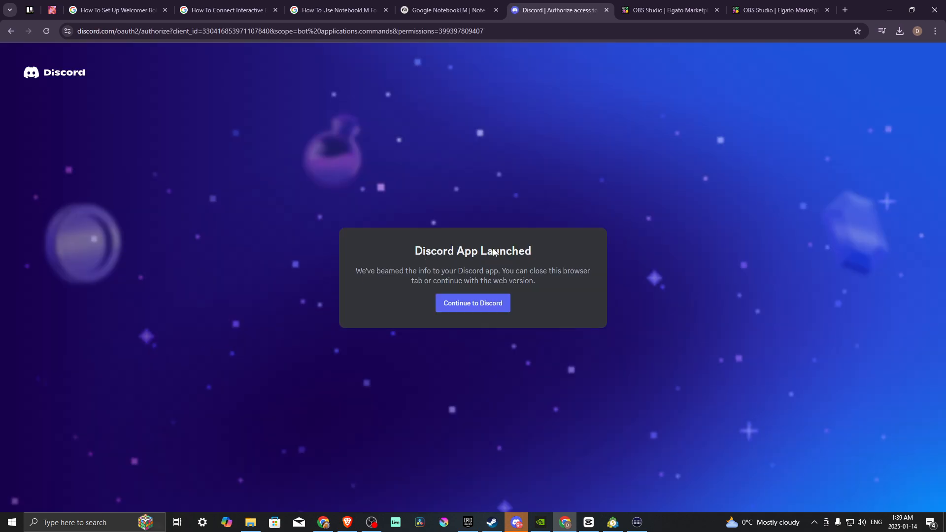
mouse_move(498, 428)
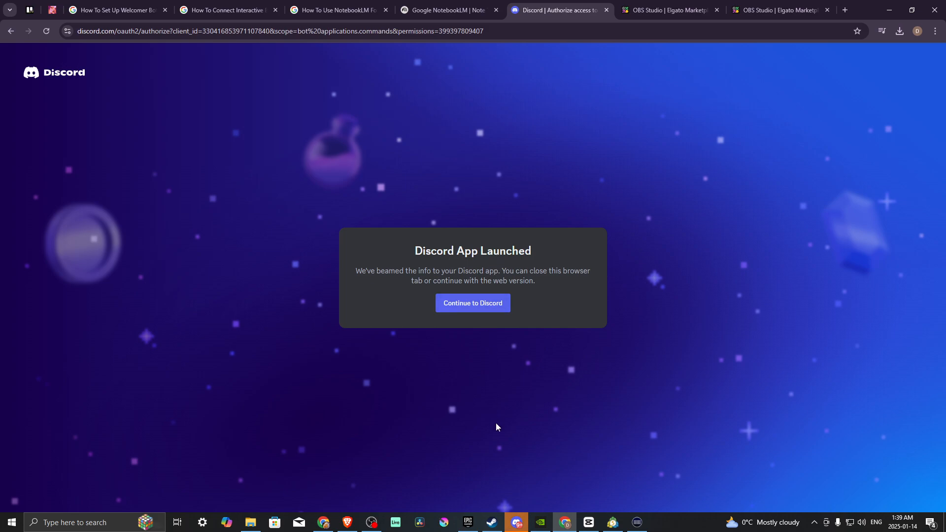
mouse_move(530, 524)
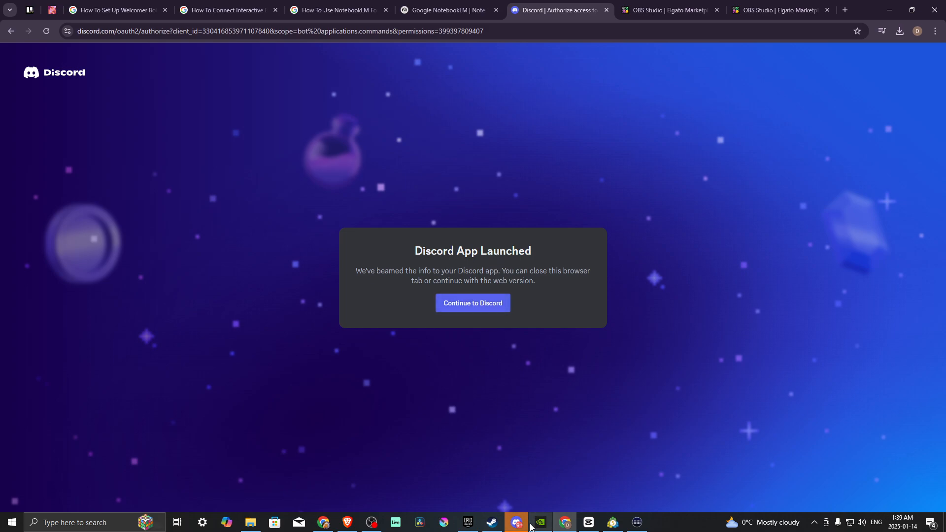
In the Discord app, choose David Avenue Media and grant Welcomer its permissions.
click(473, 303)
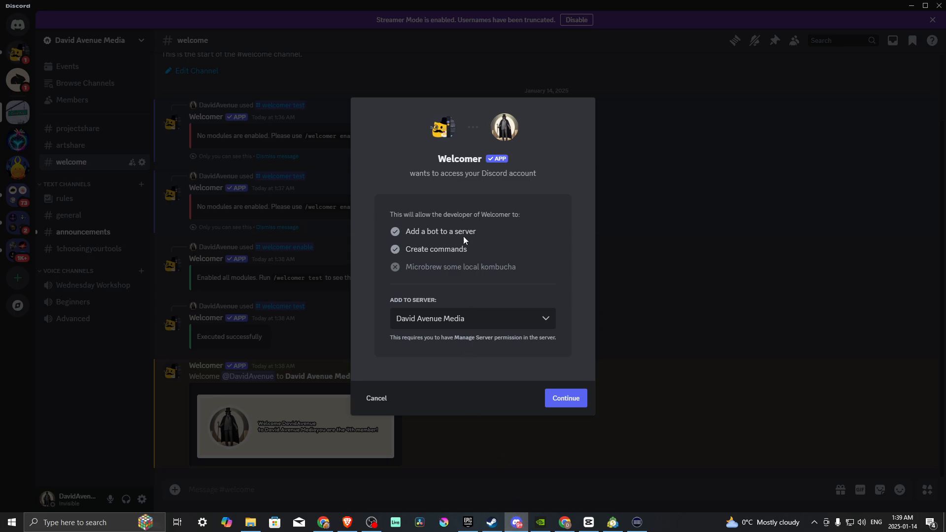
mouse_move(495, 133)
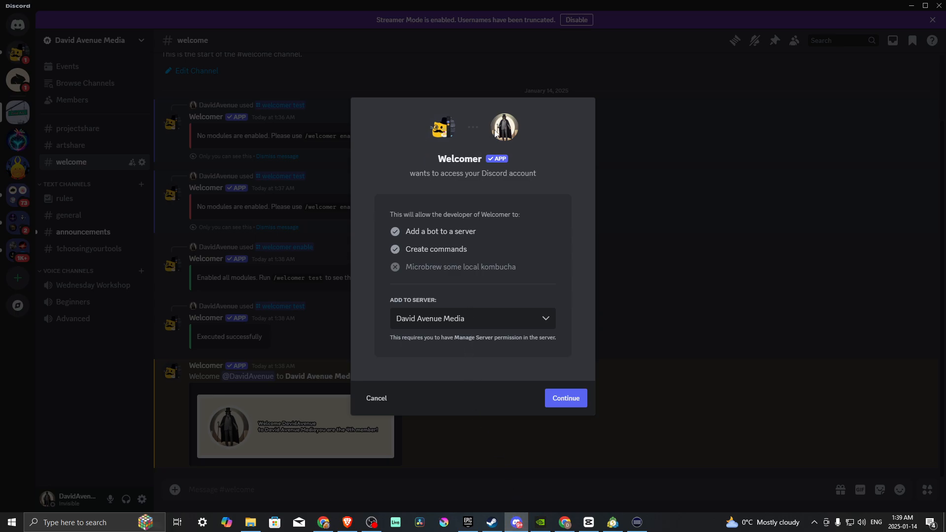
mouse_move(473, 162)
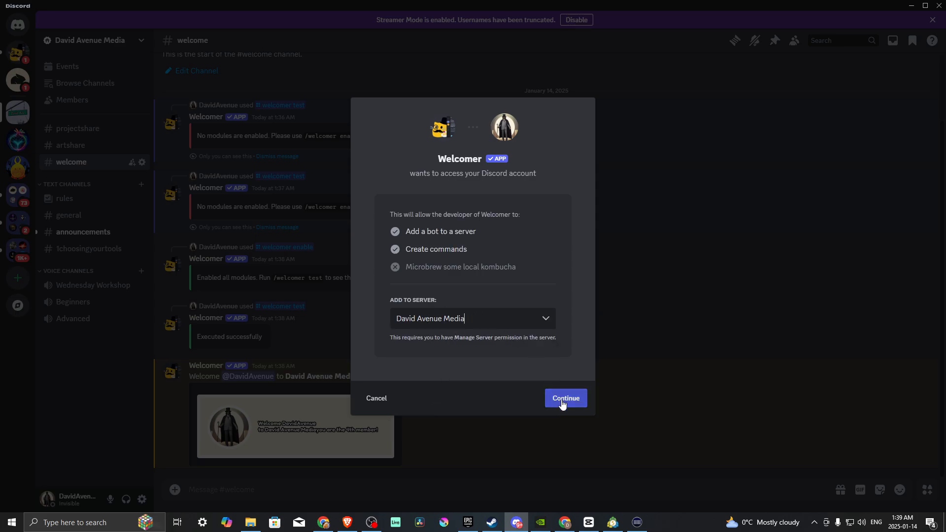
click(565, 399)
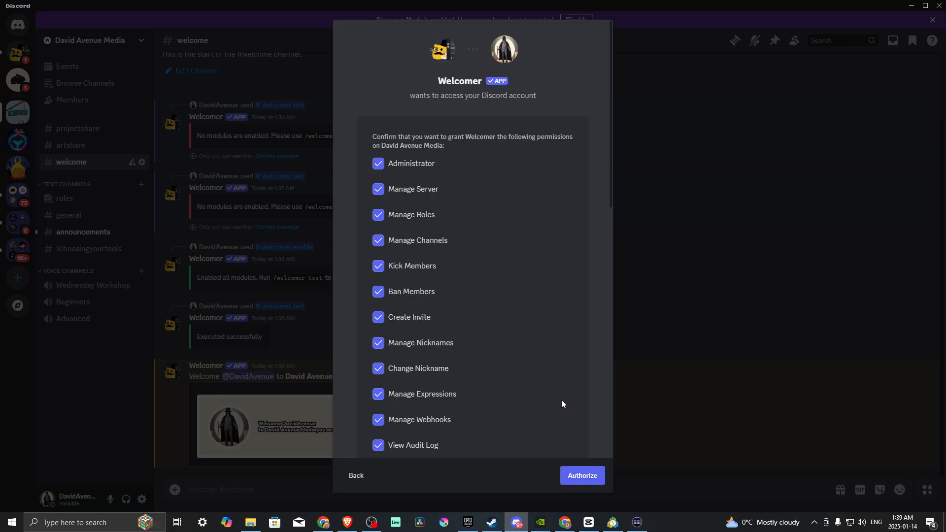
click(582, 475)
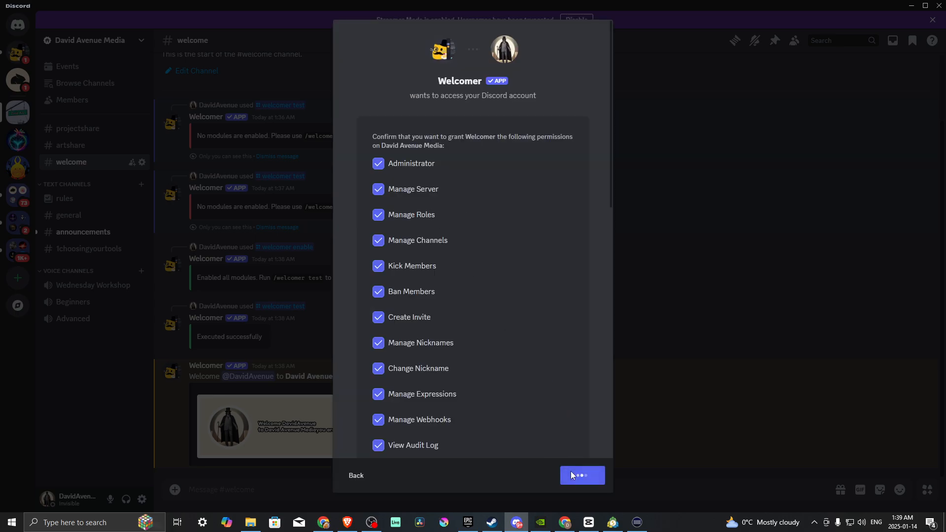
Confirm authorization, go to David Avenue Media, and cancel the repeated prompt.
click(583, 476)
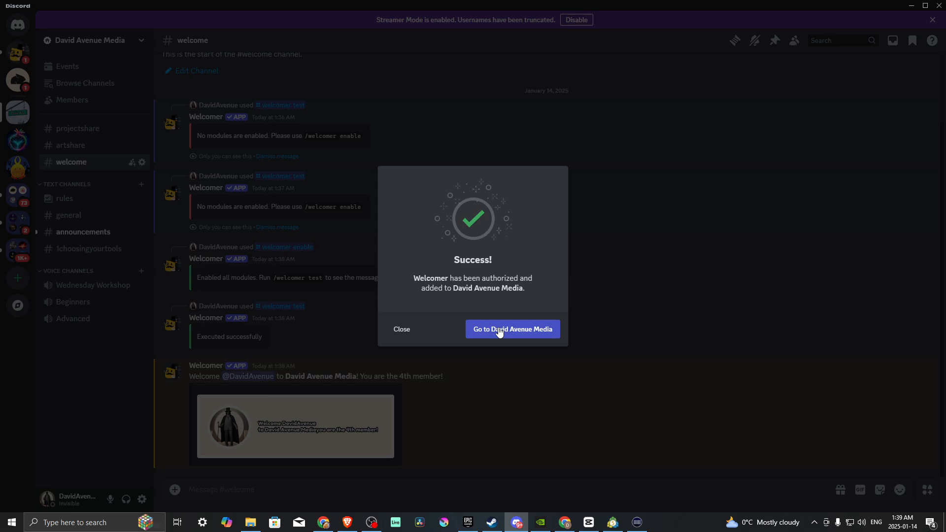
click(512, 329)
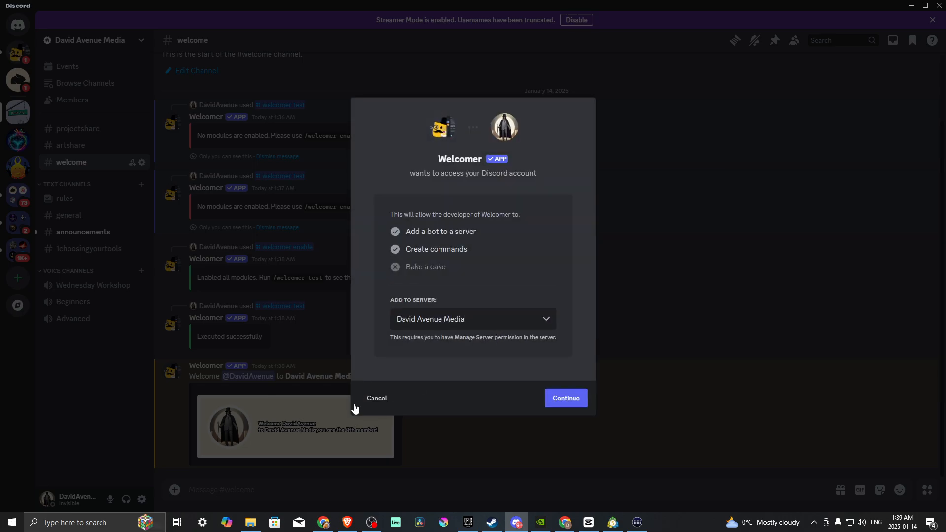
click(376, 398)
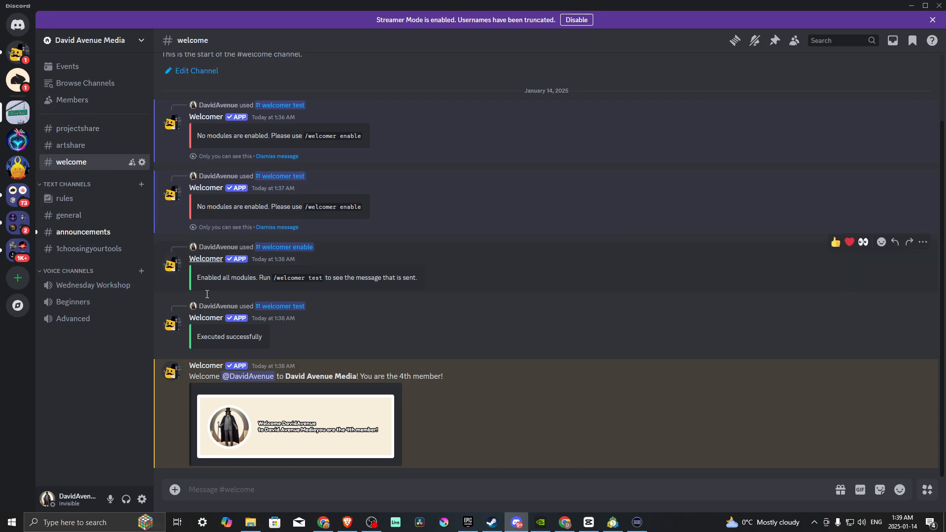
mouse_move(234, 489)
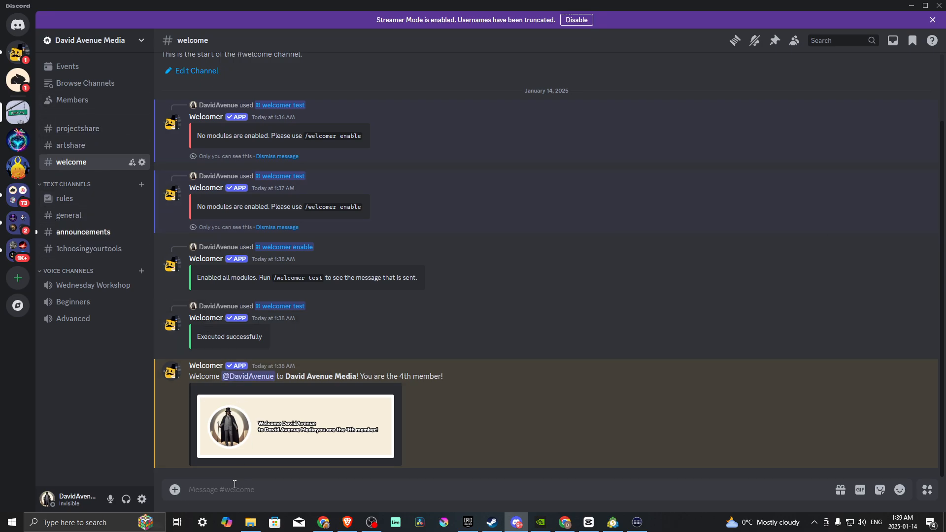
Run /welcomer setchannel with #welcome as the welcome message channel.
text(/)
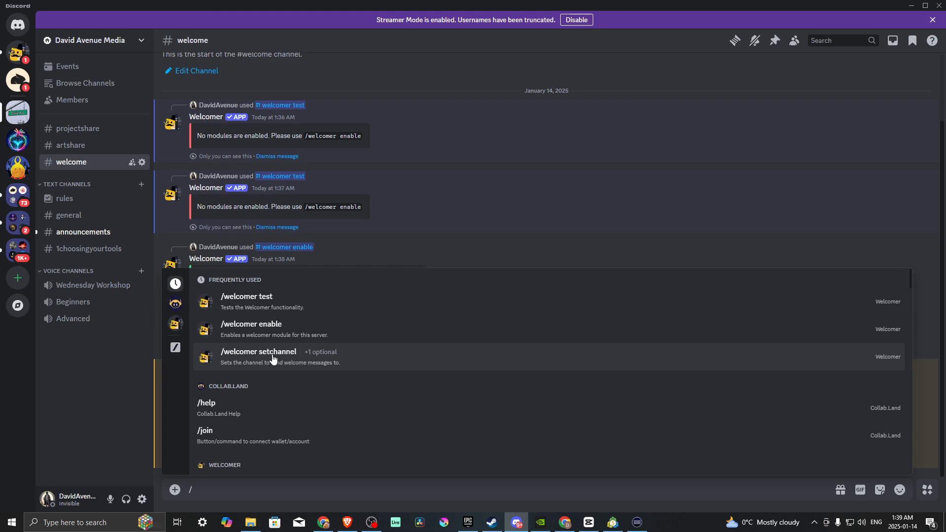
click(258, 354)
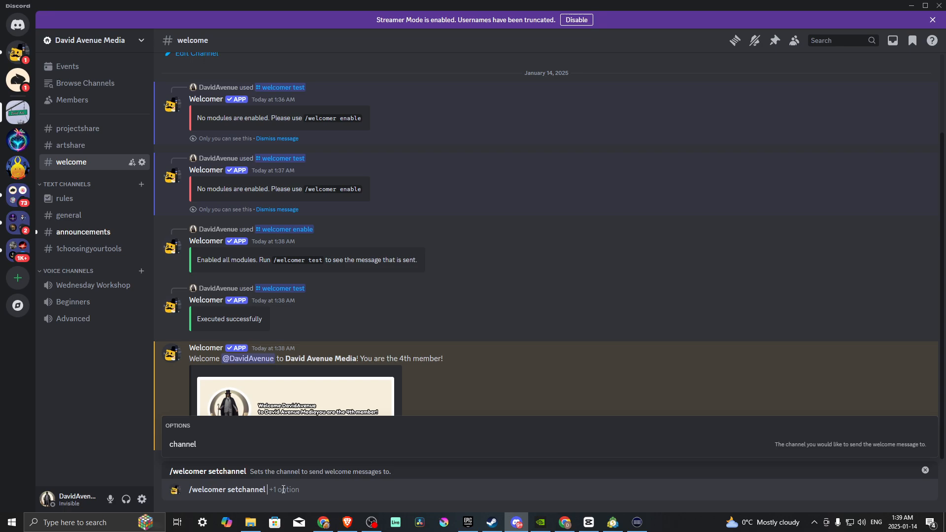
click(283, 490)
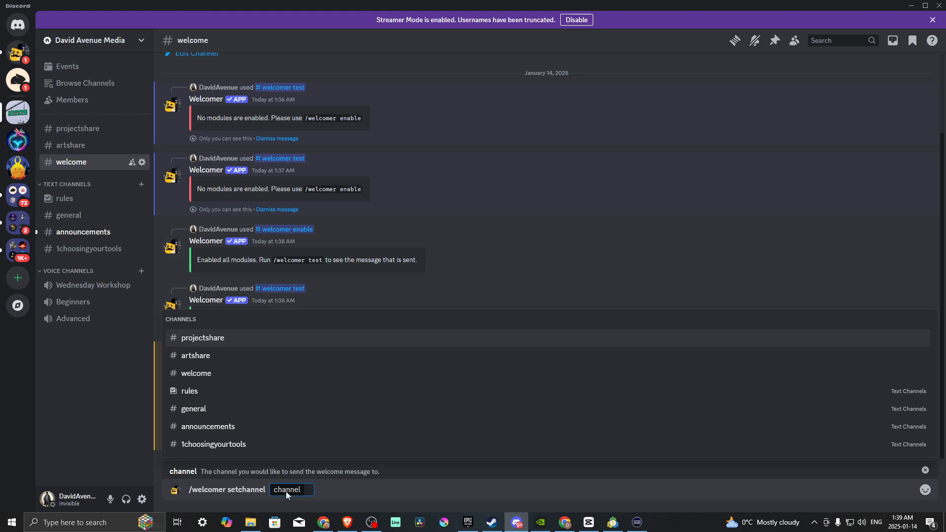
mouse_move(282, 497)
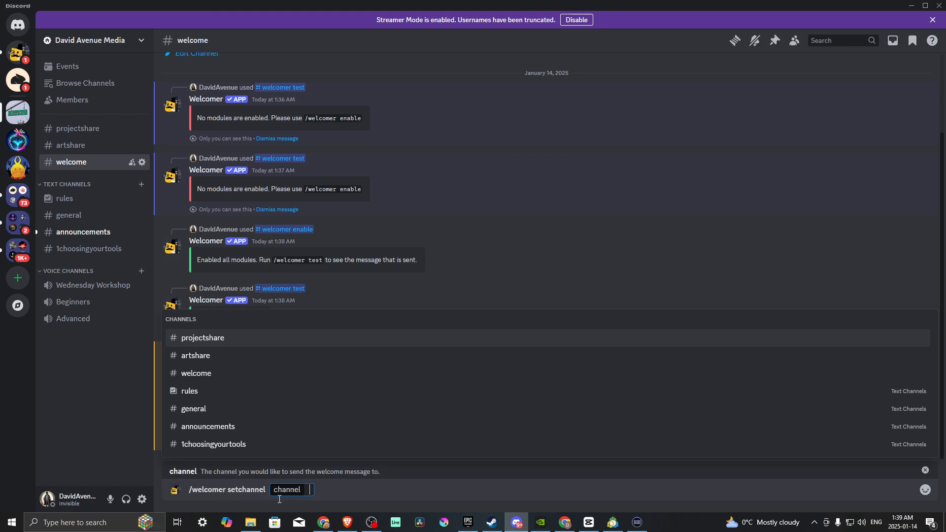
mouse_move(202, 363)
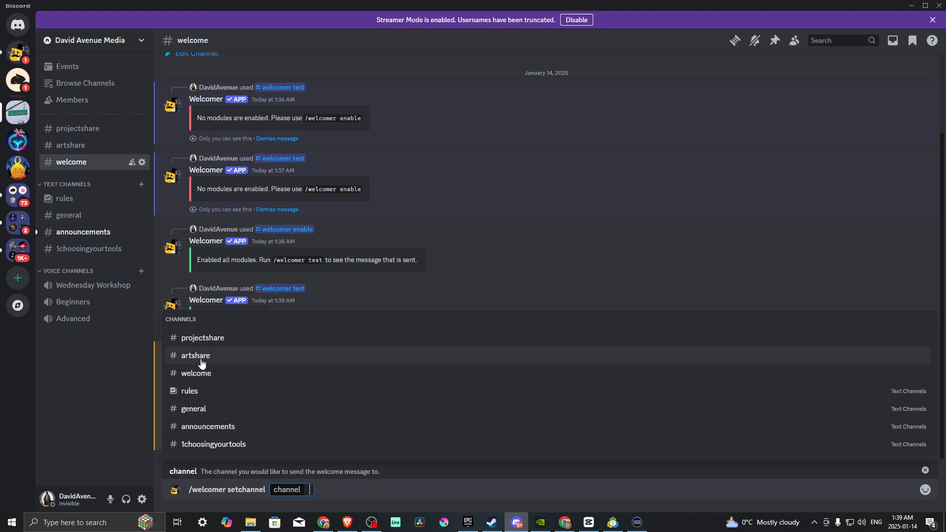
mouse_move(197, 373)
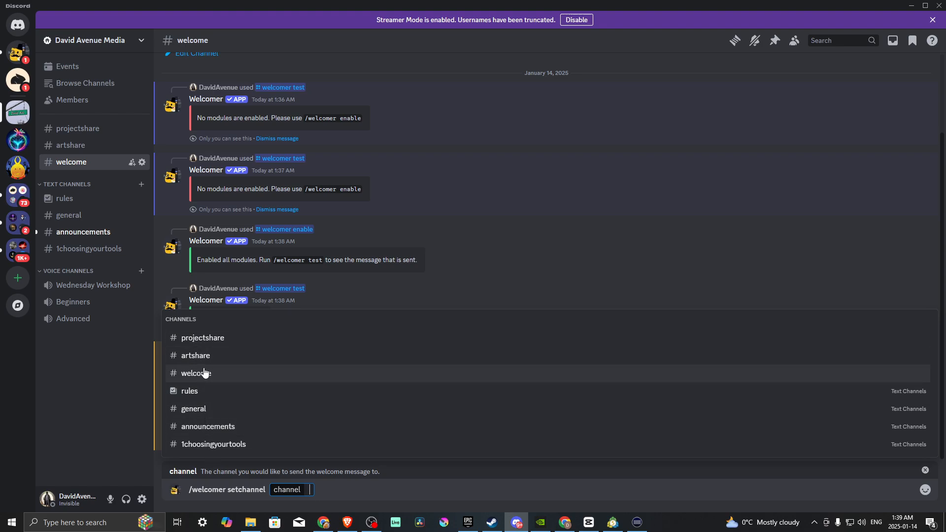
mouse_move(200, 376)
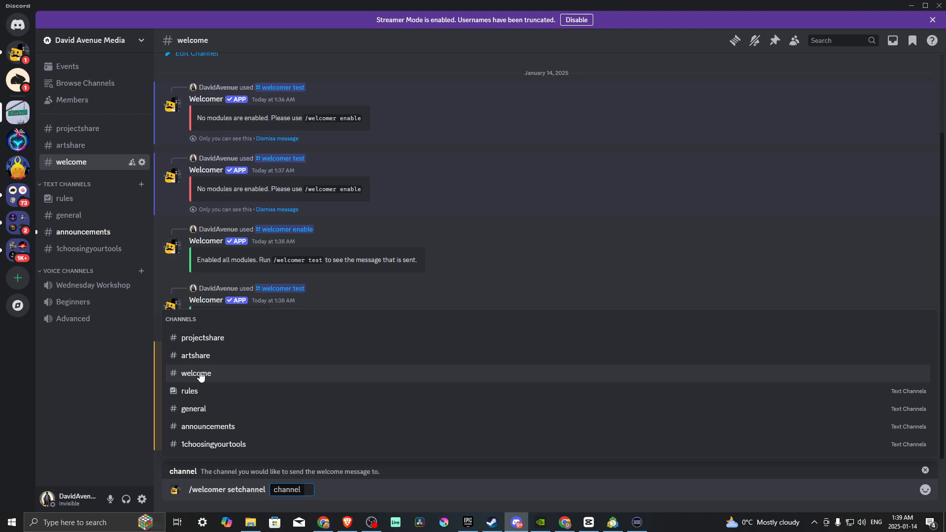
click(196, 373)
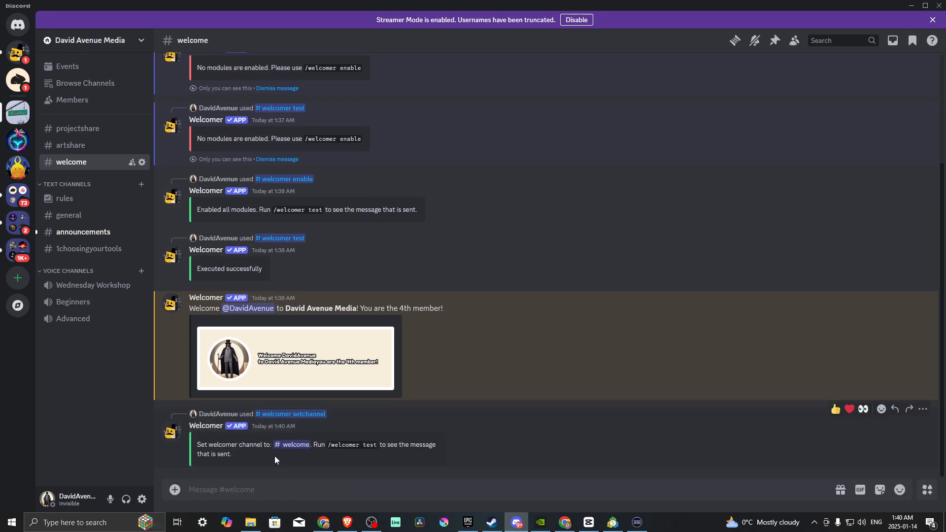
mouse_move(334, 445)
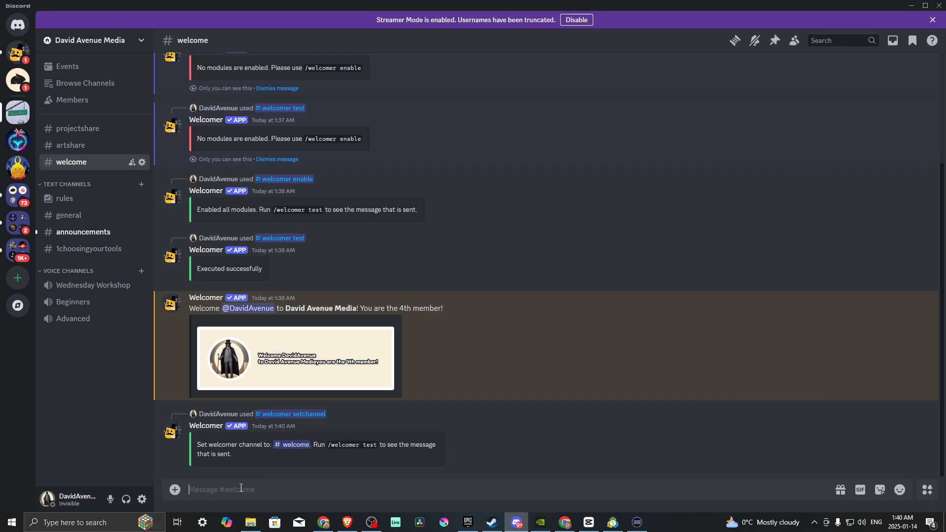
Run /welcomer enable with the 'all' module option to enable every module.
text(/)
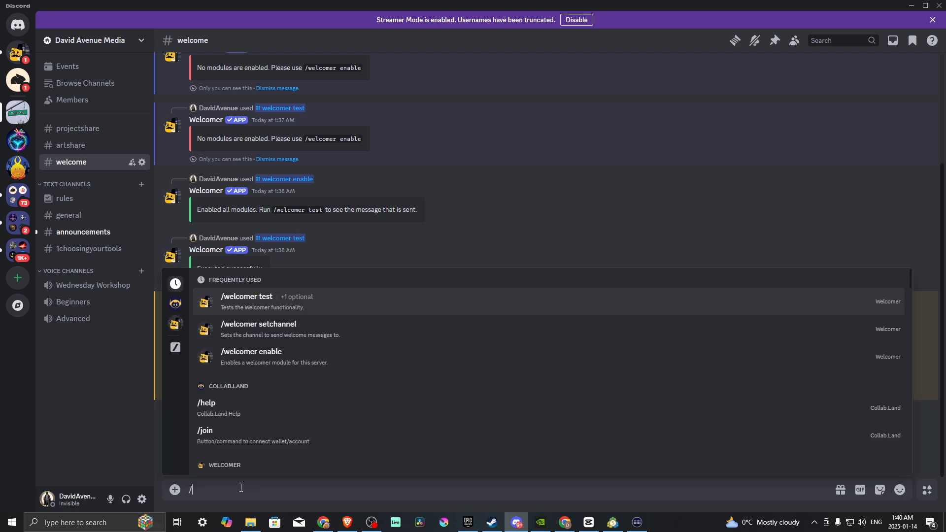
mouse_move(252, 374)
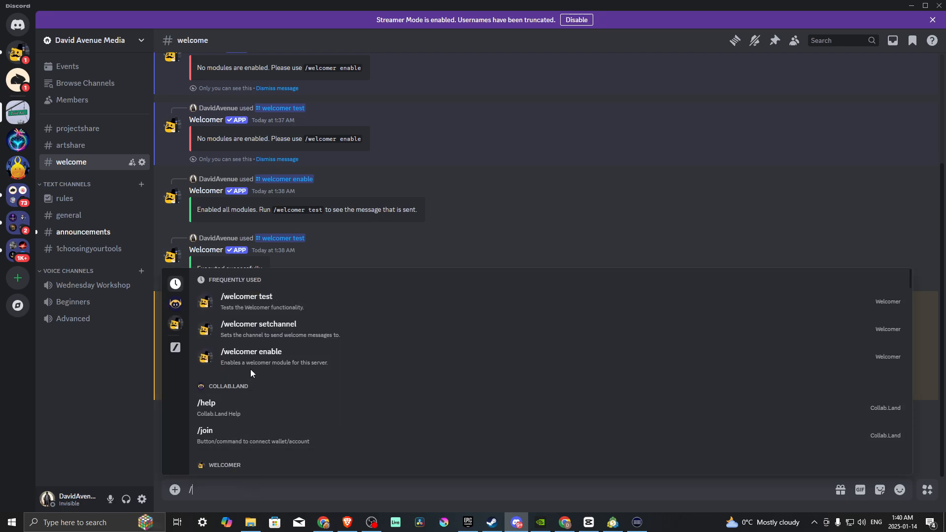
mouse_move(259, 357)
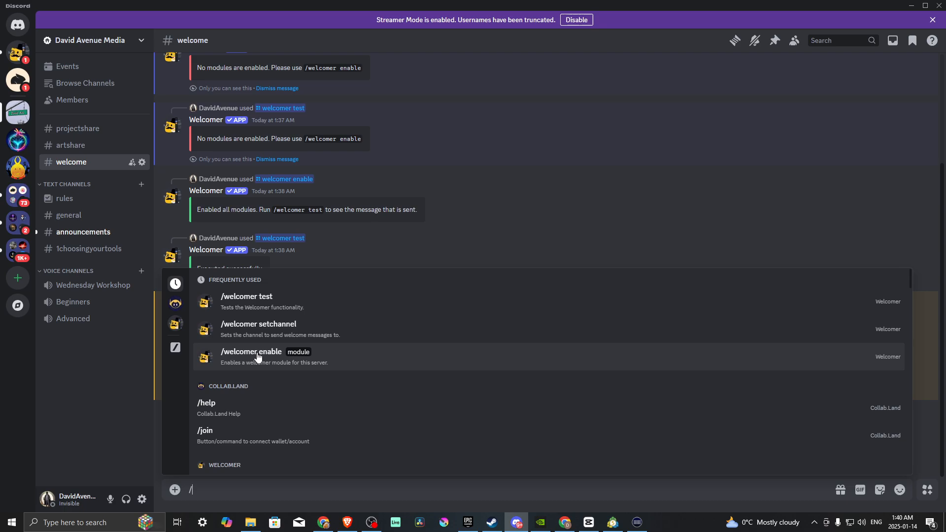
text(w)
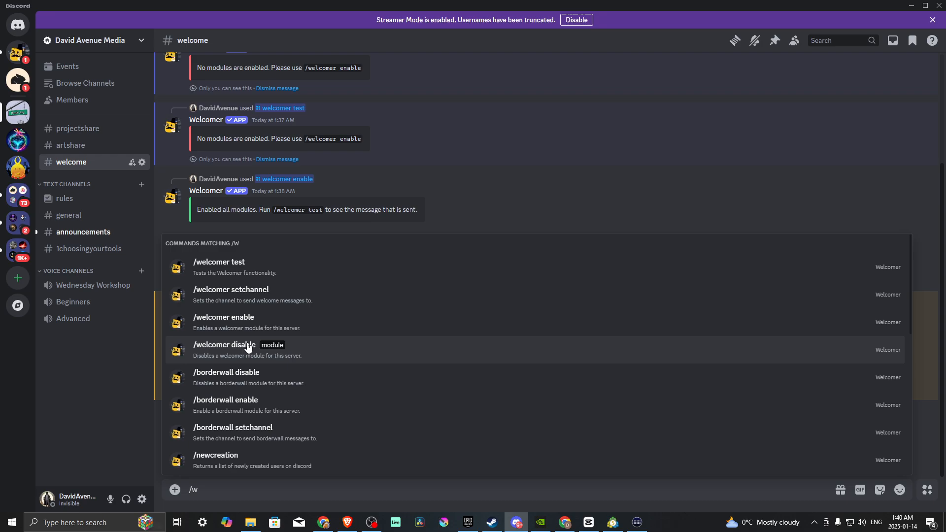
mouse_move(220, 340)
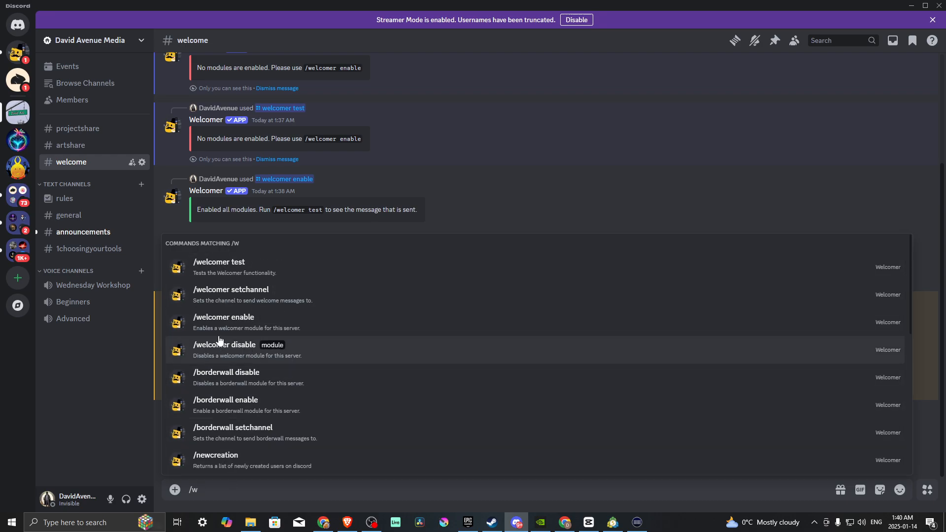
mouse_move(227, 324)
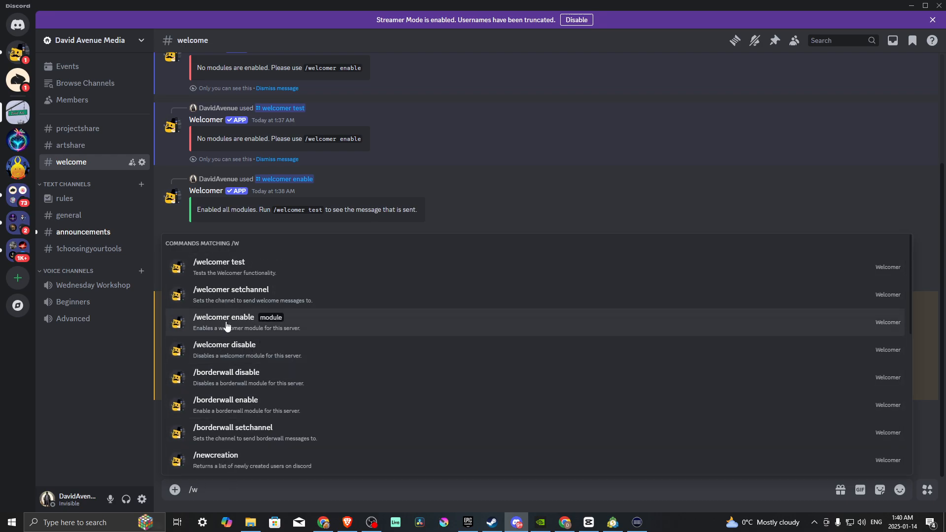
click(224, 317)
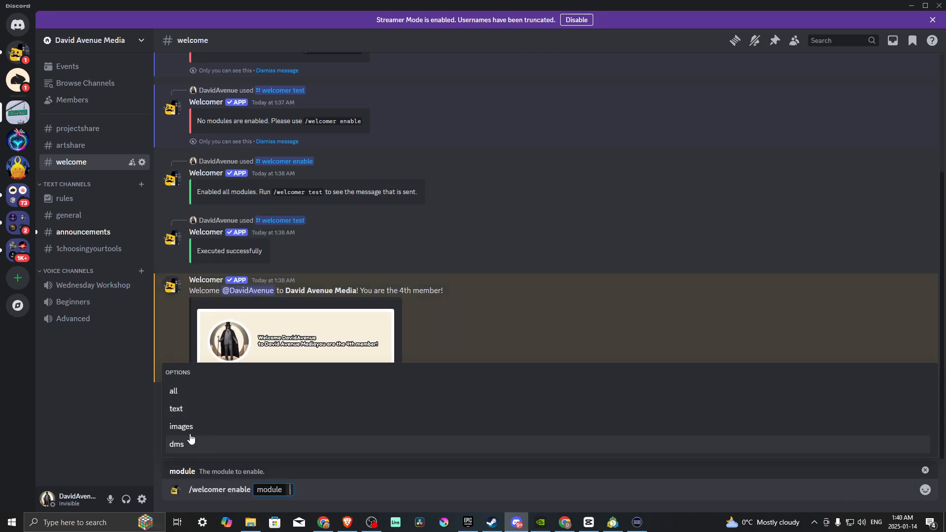
click(173, 390)
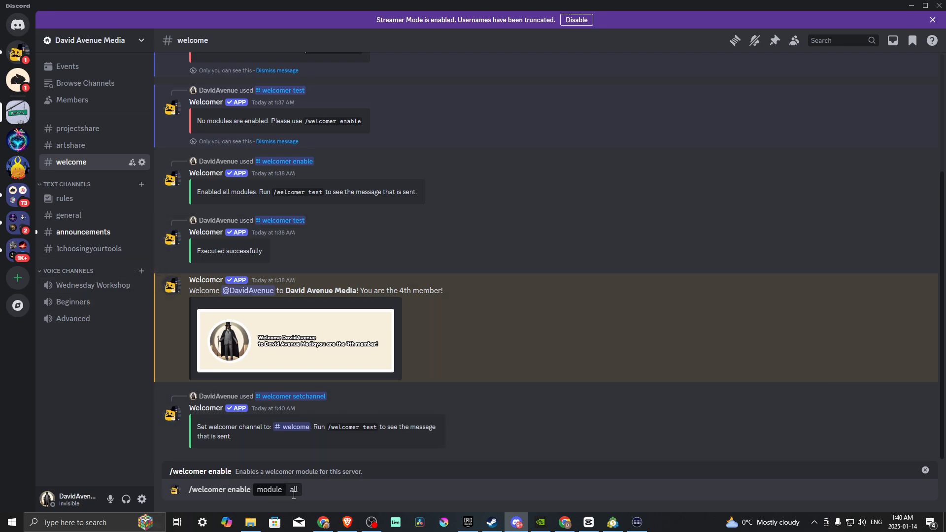
mouse_move(396, 489)
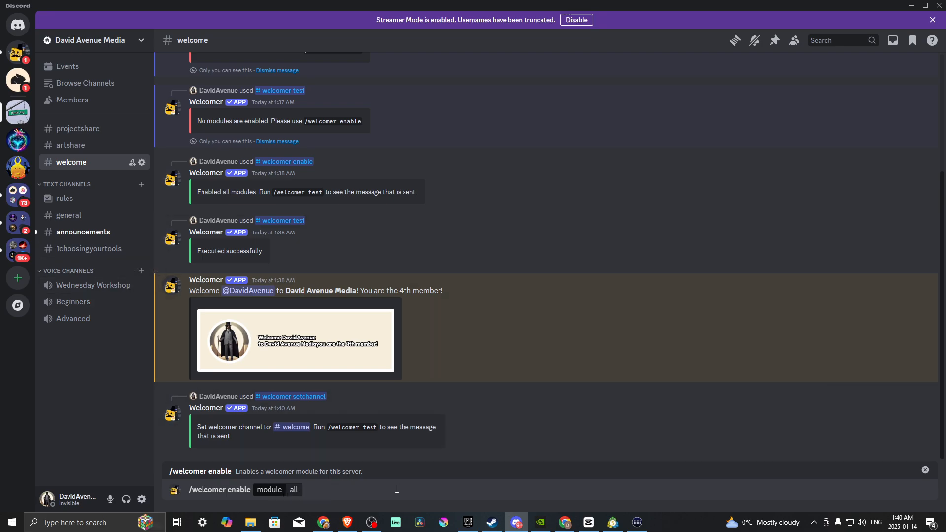
key(Enter)
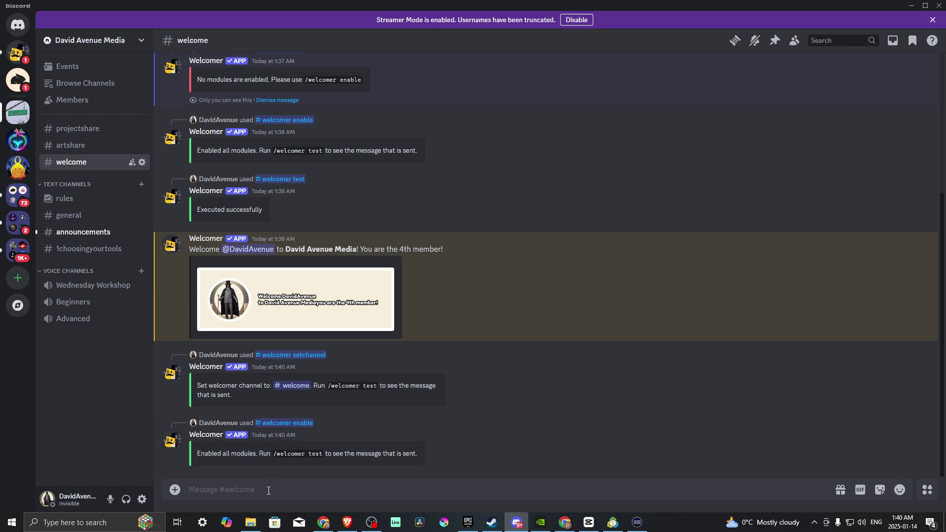
Type /w to list Welcomer's slash commands for the test.
text(/)
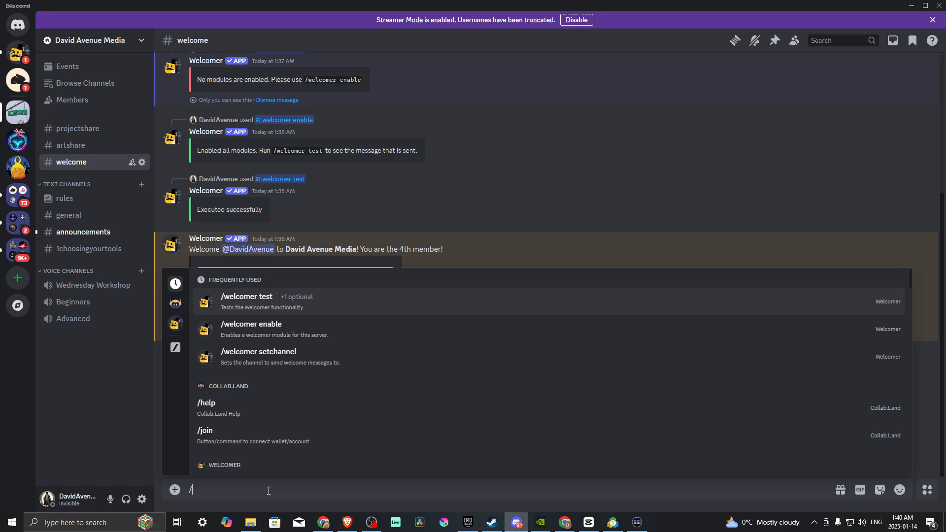
text(w)
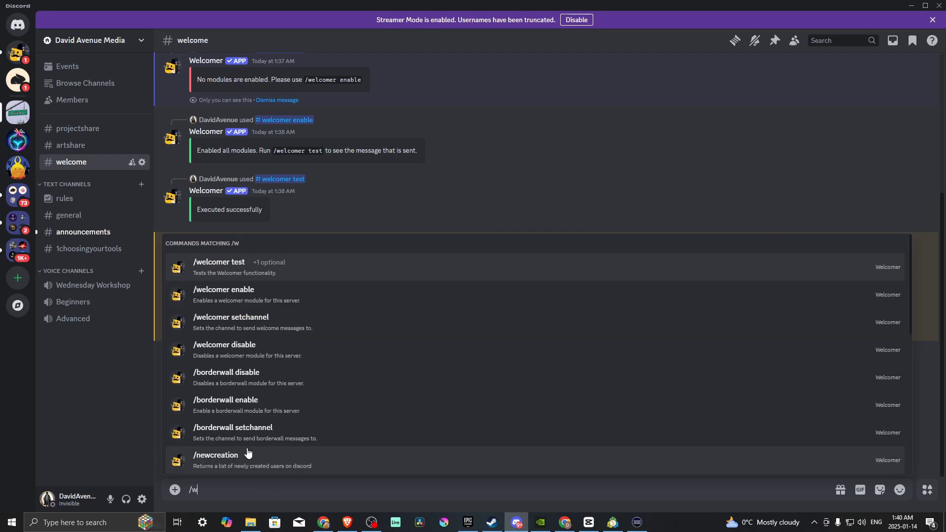
mouse_move(342, 269)
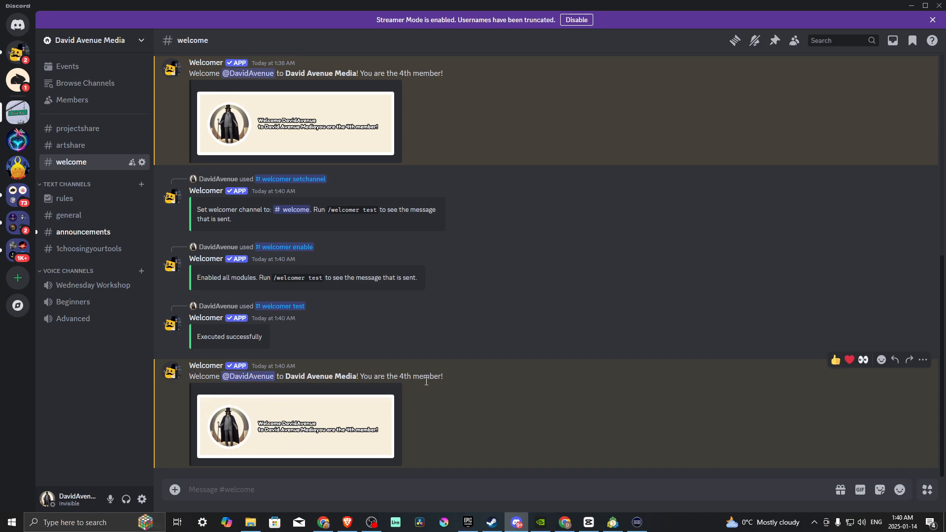
mouse_move(34, 71)
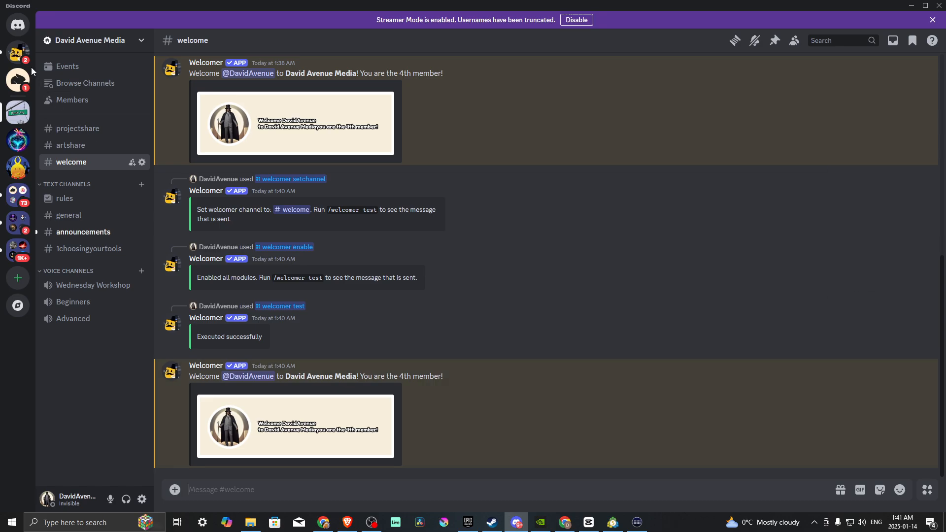
mouse_move(529, 434)
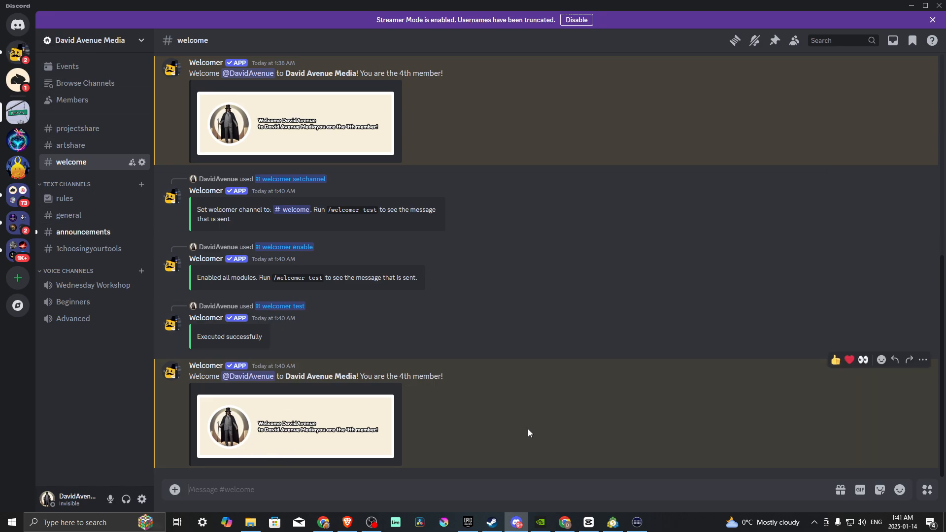
mouse_move(466, 422)
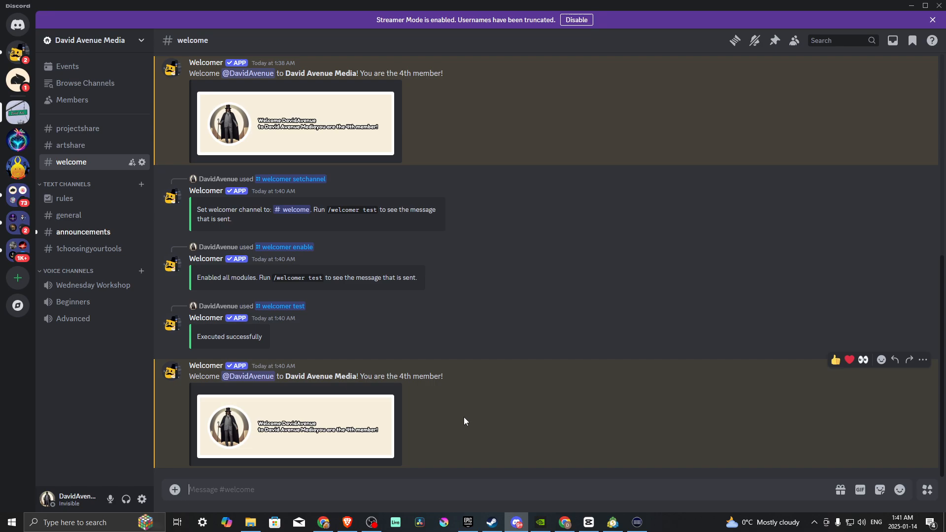